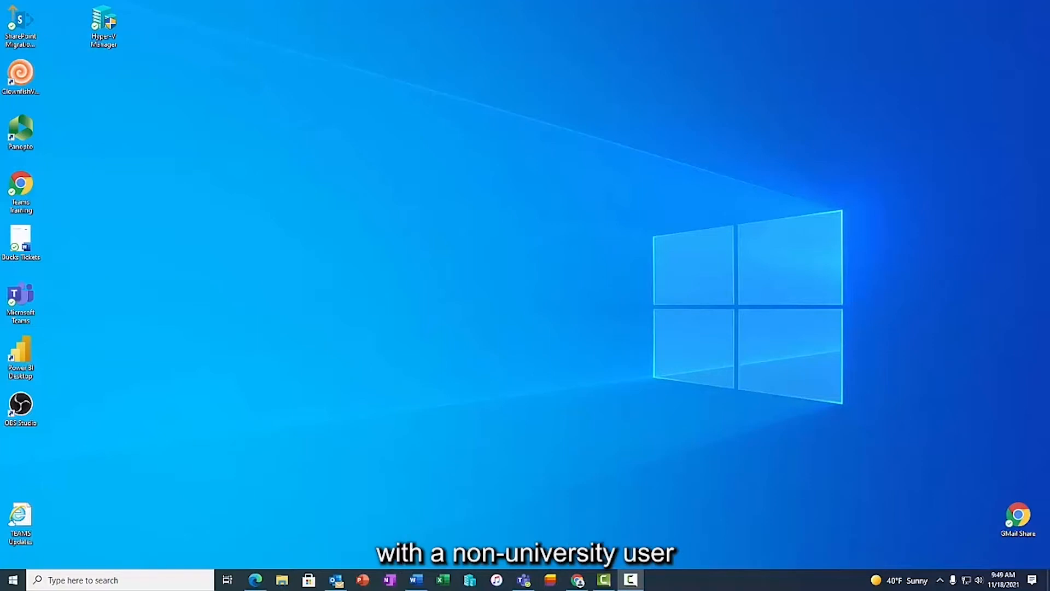
pyautogui.moveTo(415, 422)
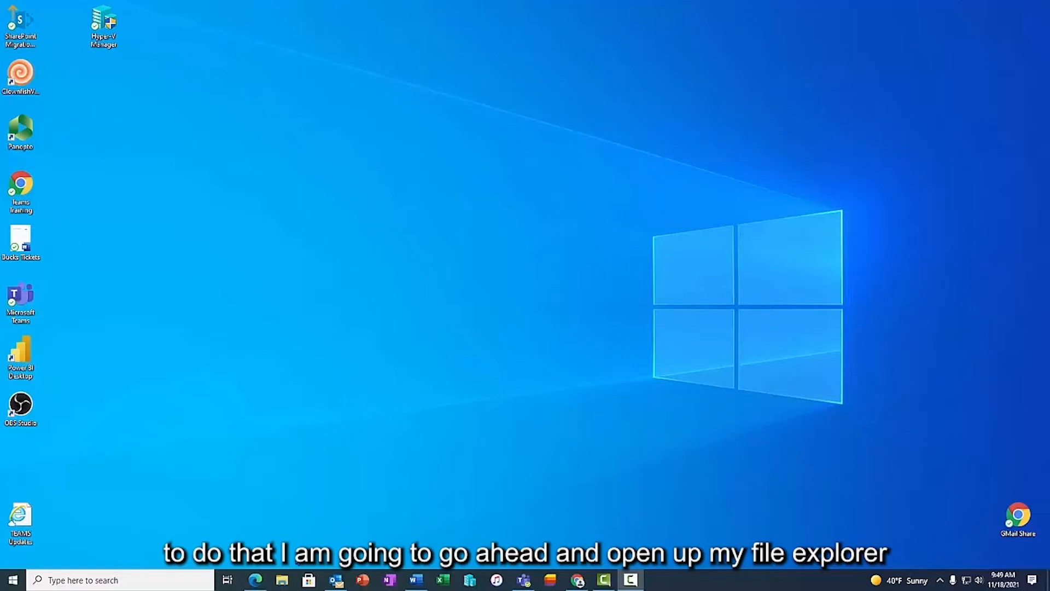
# Step: Select the Evaluations folder in OneDrive - University of Missouri and bring up its context menu
pyautogui.click(282, 580)
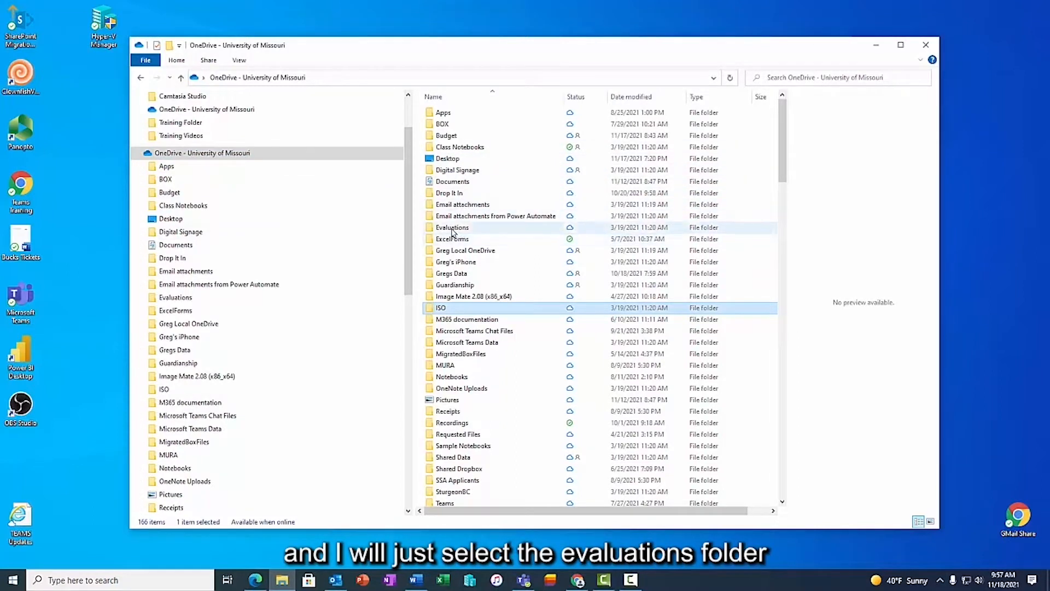
pyautogui.click(451, 227)
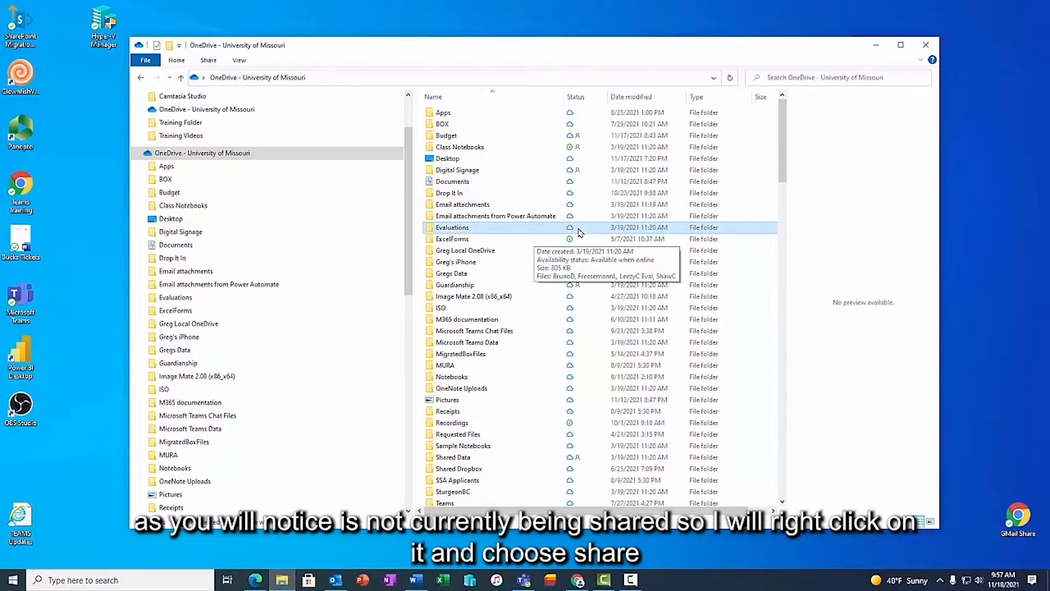
pyautogui.rightClick(452, 227)
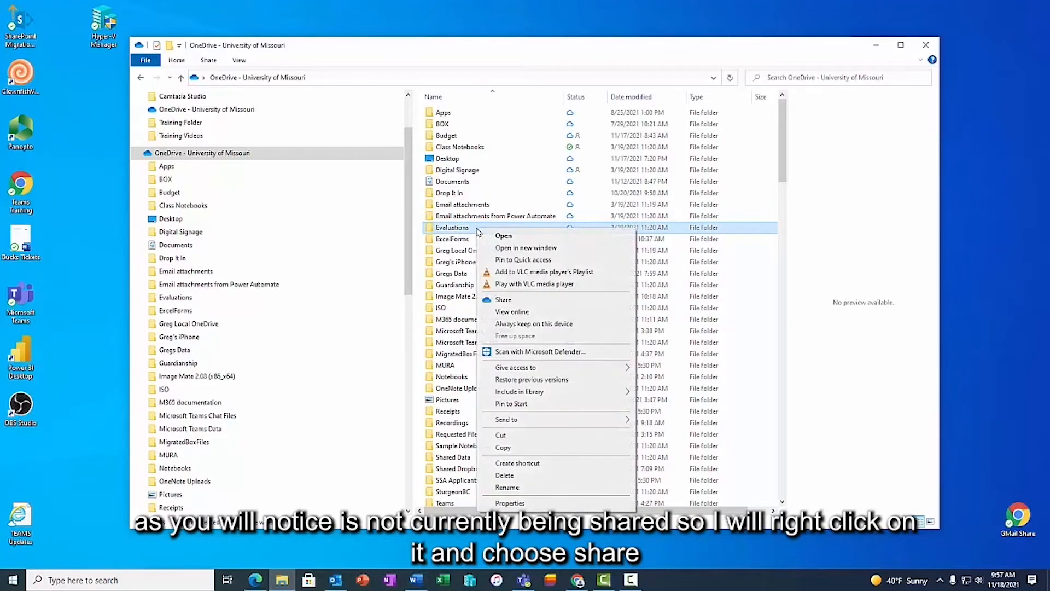
pyautogui.click(503, 300)
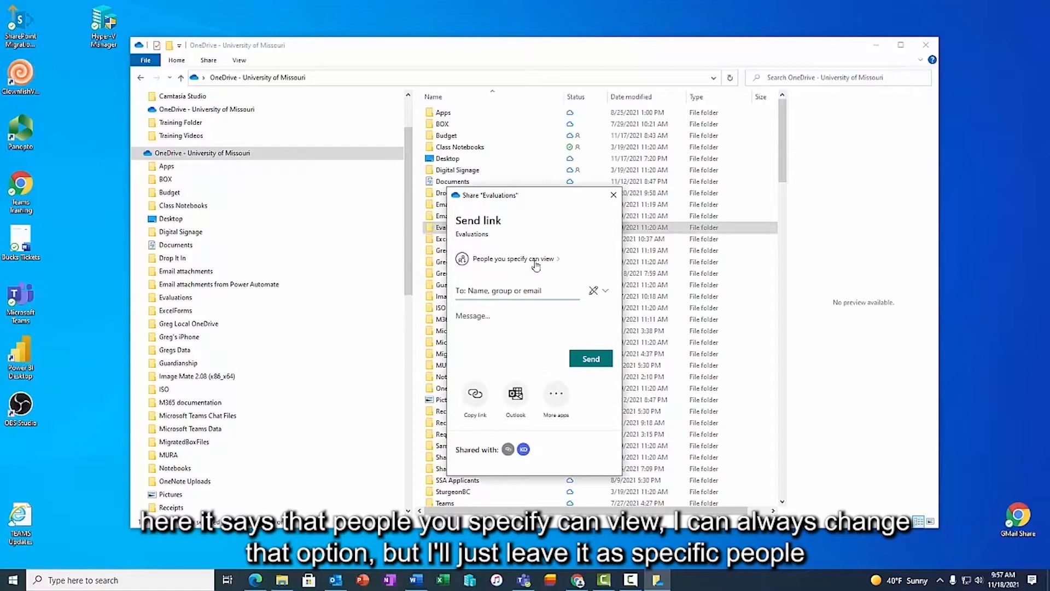
pyautogui.click(515, 259)
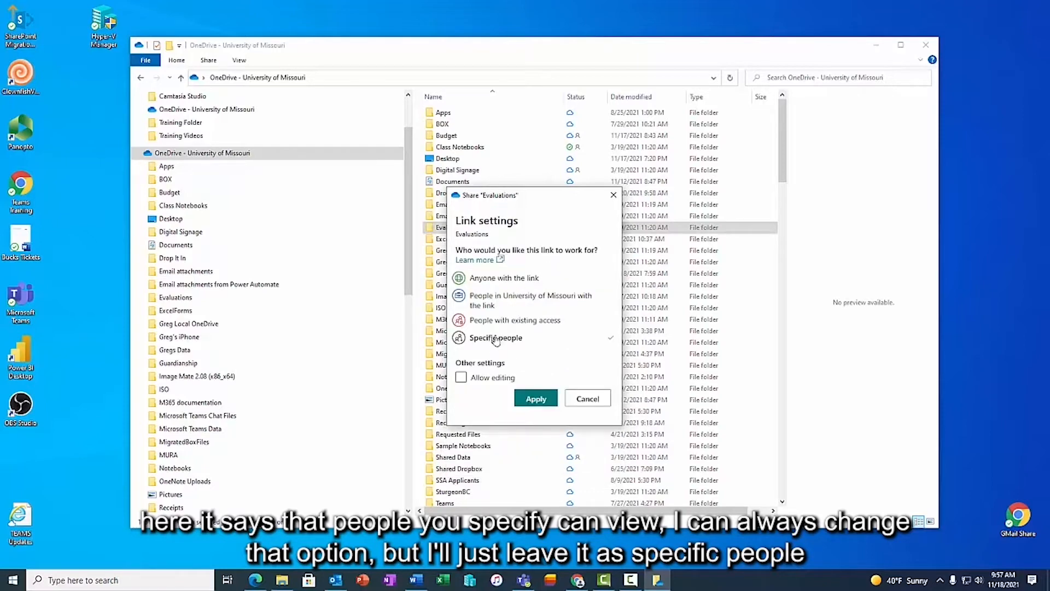
pyautogui.click(535, 398)
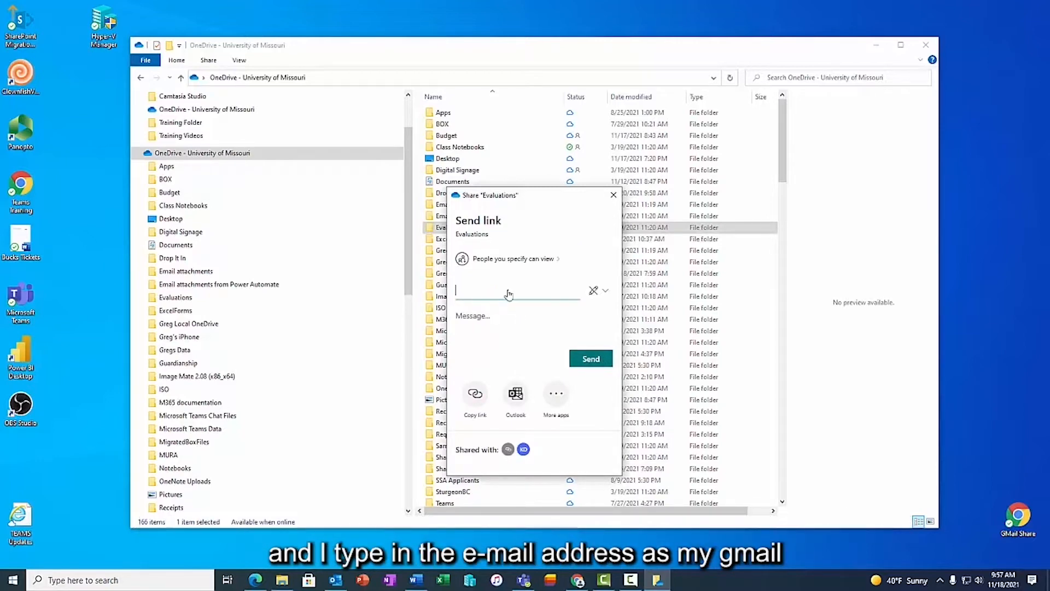
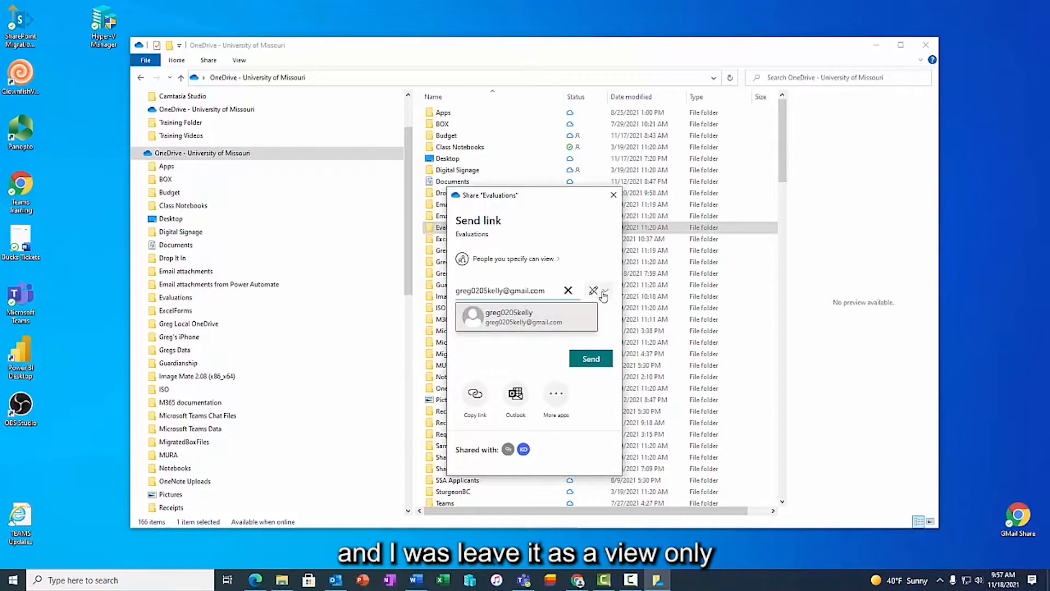
pyautogui.click(526, 317)
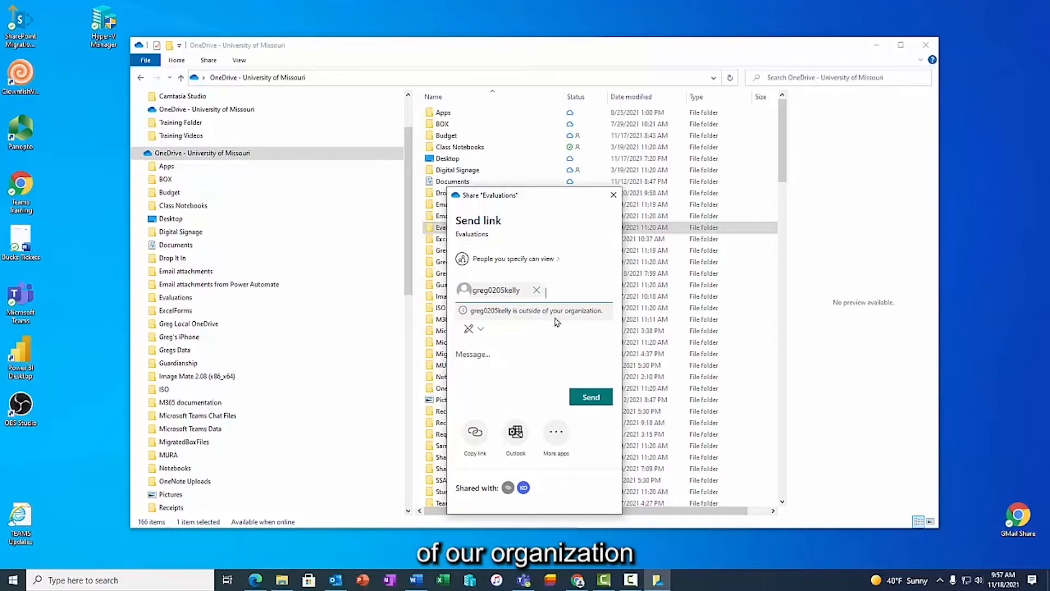
pyautogui.click(515, 432)
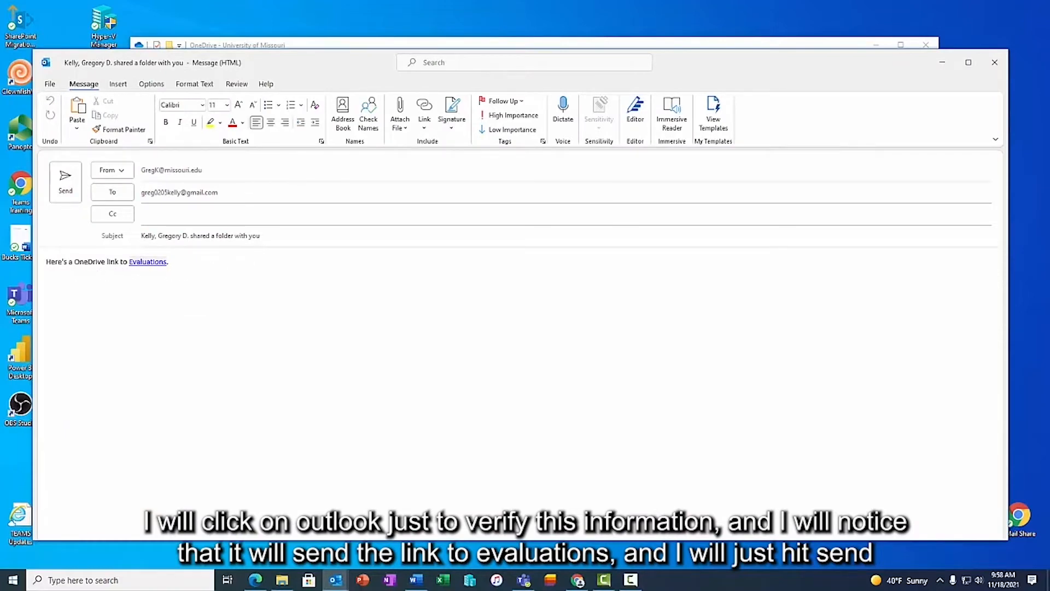
pyautogui.moveTo(174, 282)
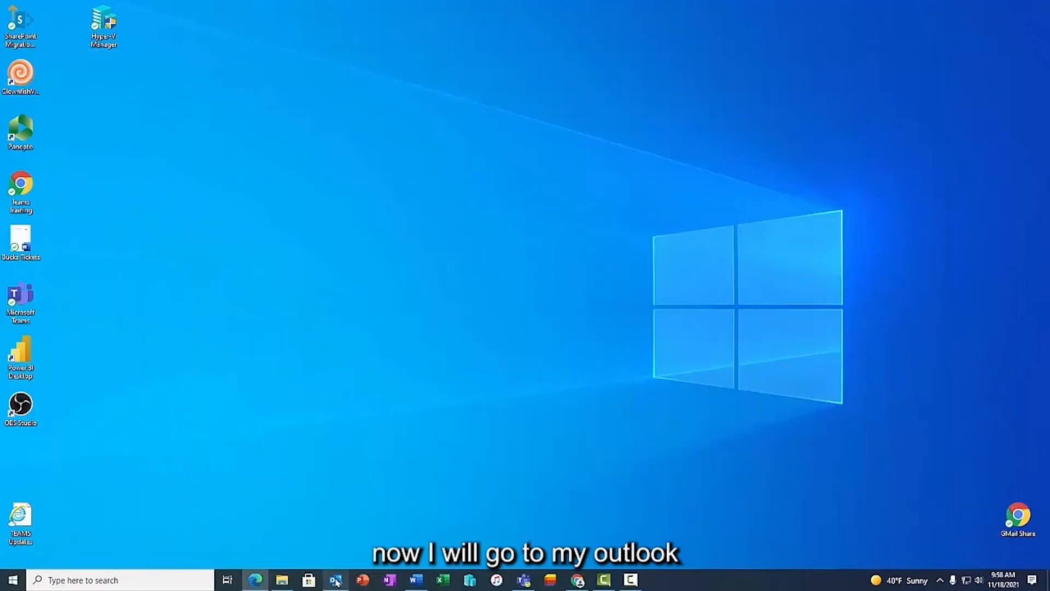
# Step: Open the 'shared a folder with you' email in Outlook and follow its Evaluations link
pyautogui.click(334, 579)
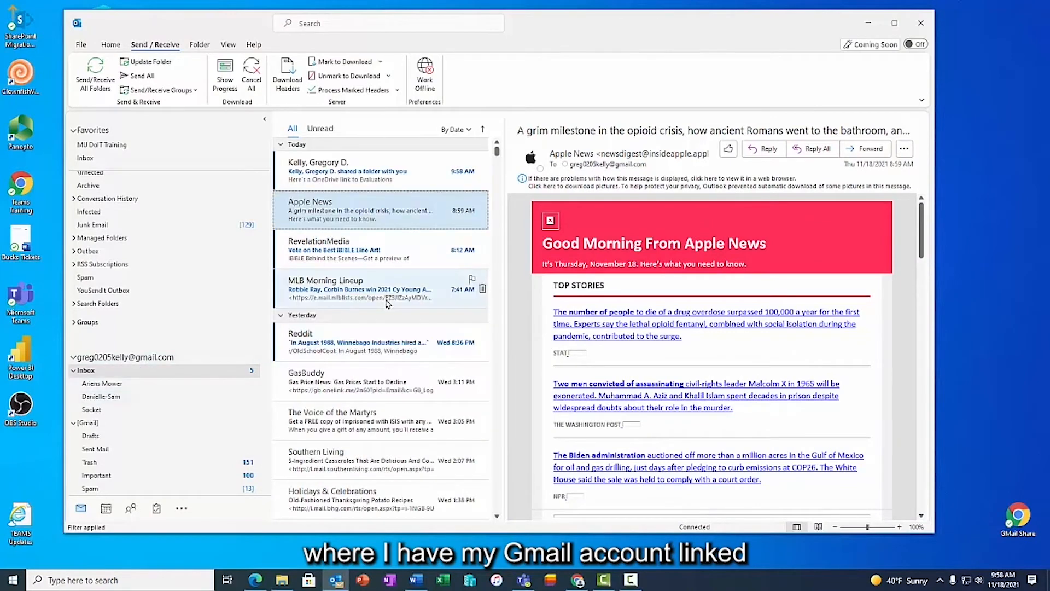
pyautogui.moveTo(318, 171)
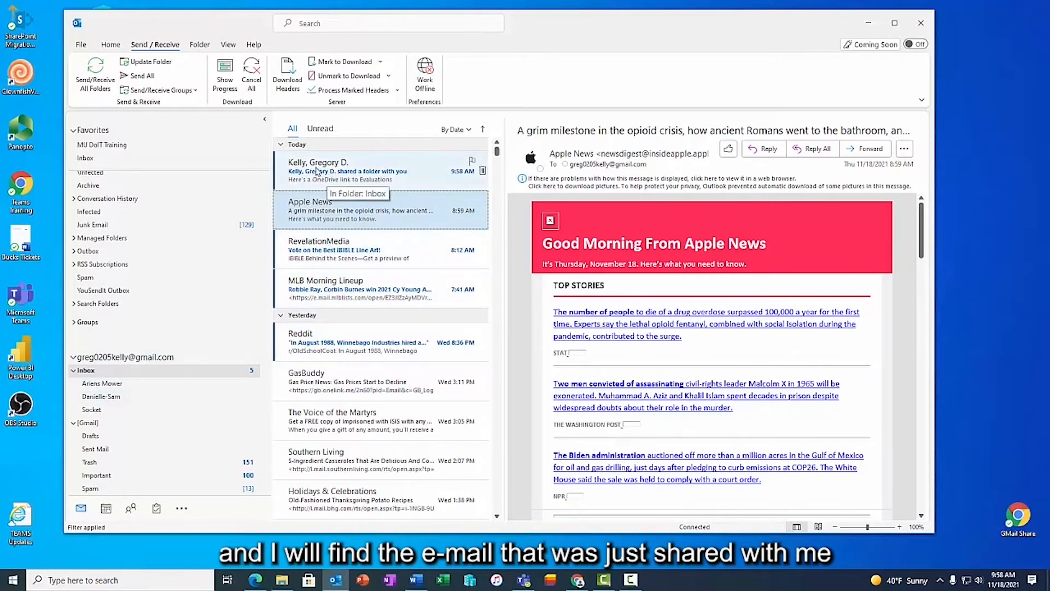
pyautogui.click(370, 170)
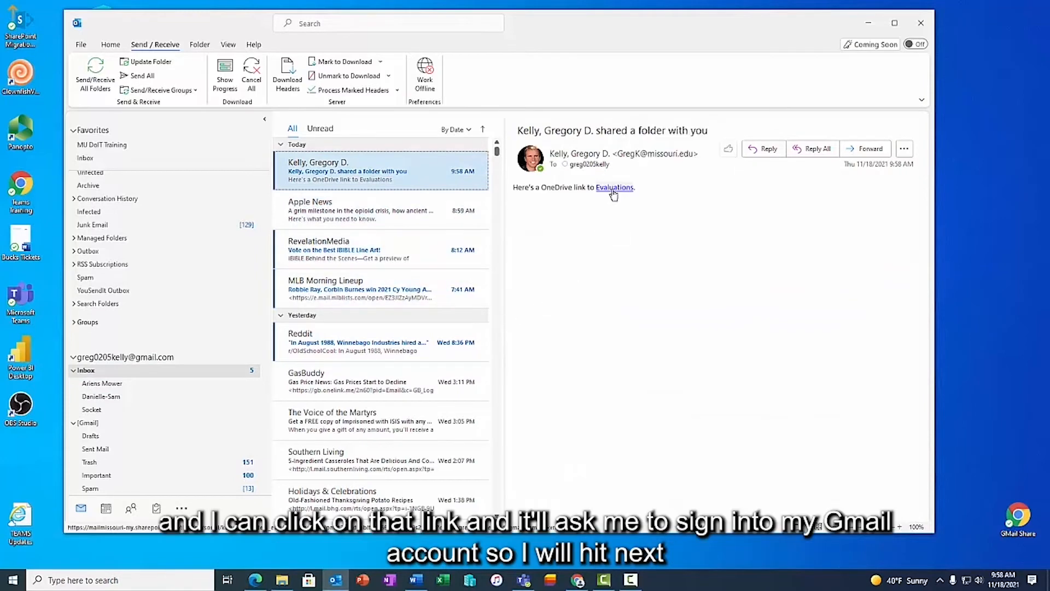
pyautogui.click(614, 188)
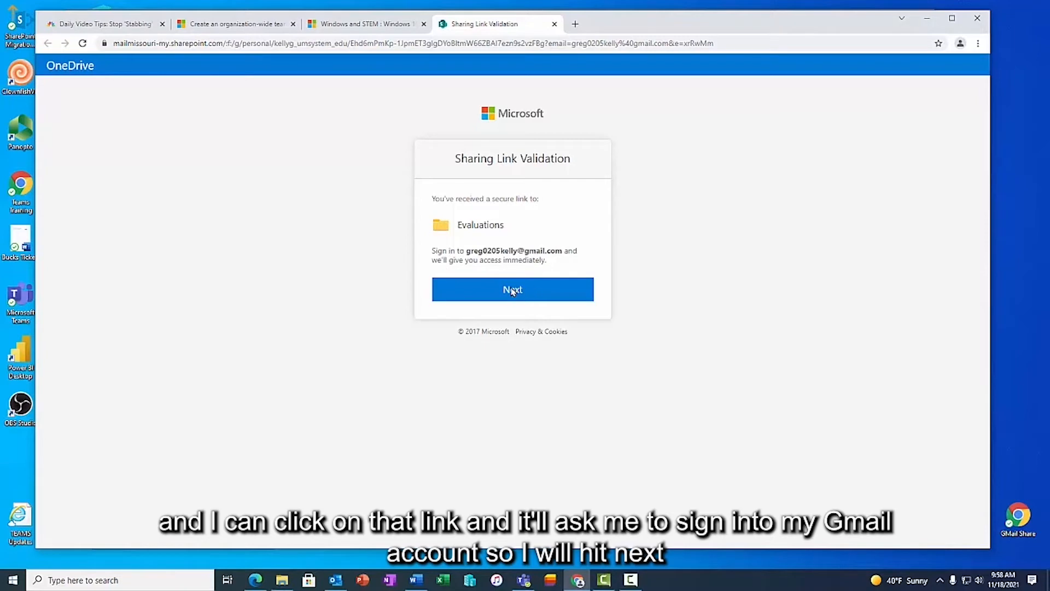
# Step: Request a verification code, read it from Outlook, and sign in to the shared folder
pyautogui.click(512, 289)
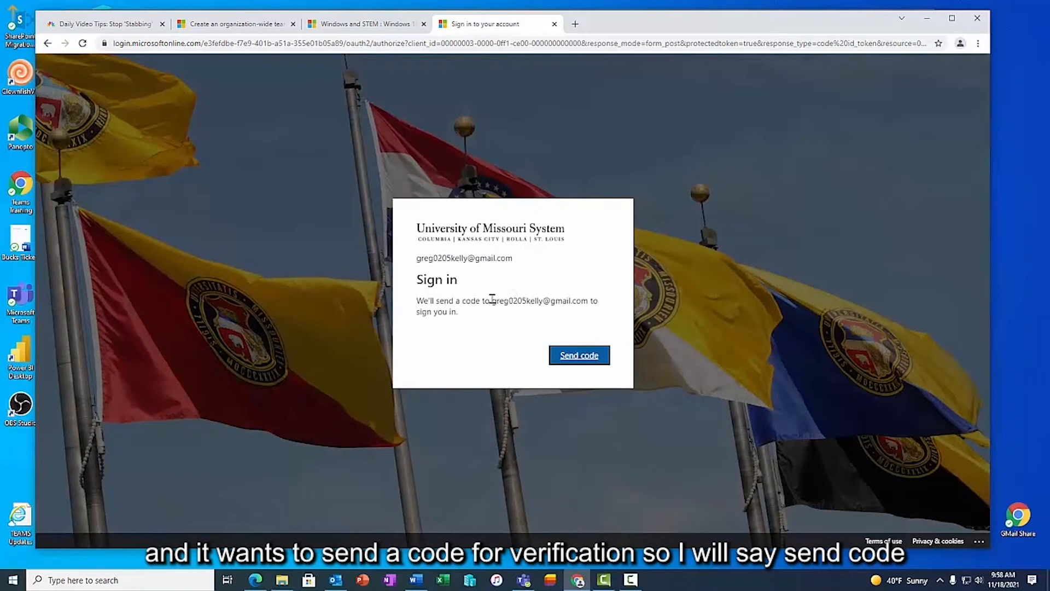
pyautogui.moveTo(461, 283)
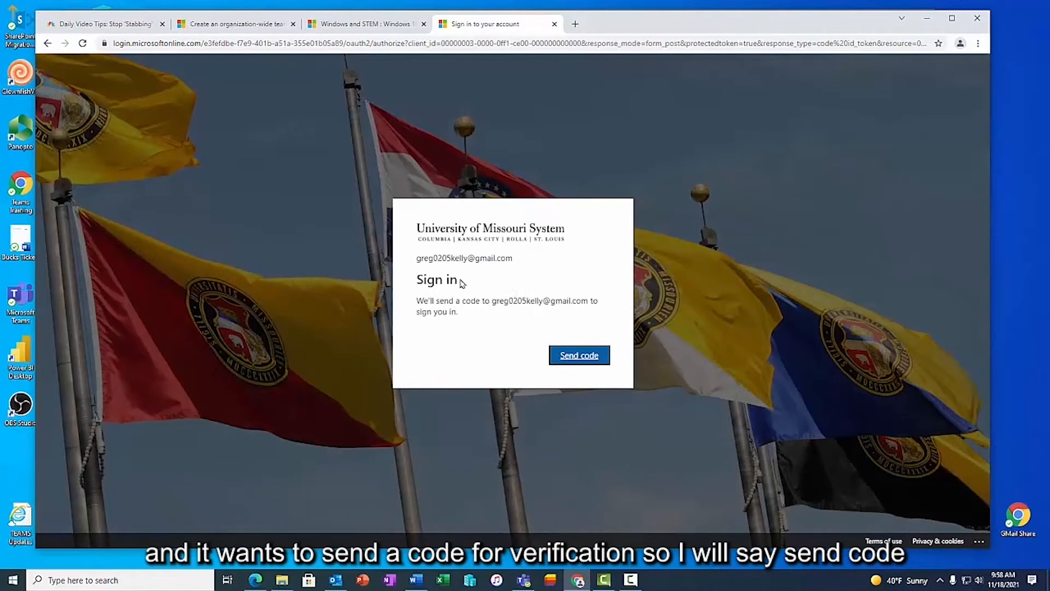
pyautogui.click(579, 355)
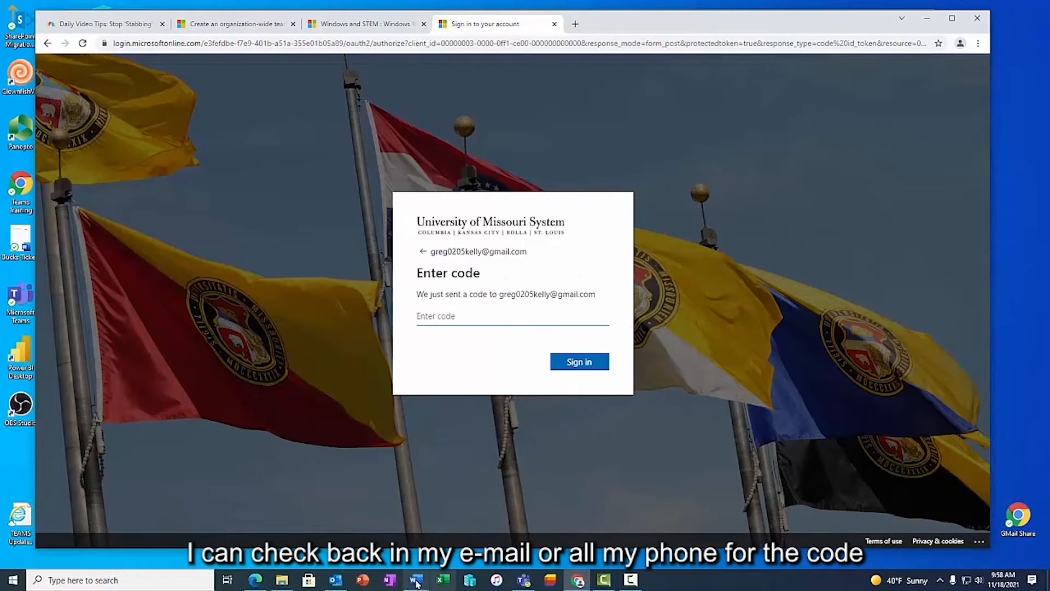
pyautogui.click(332, 579)
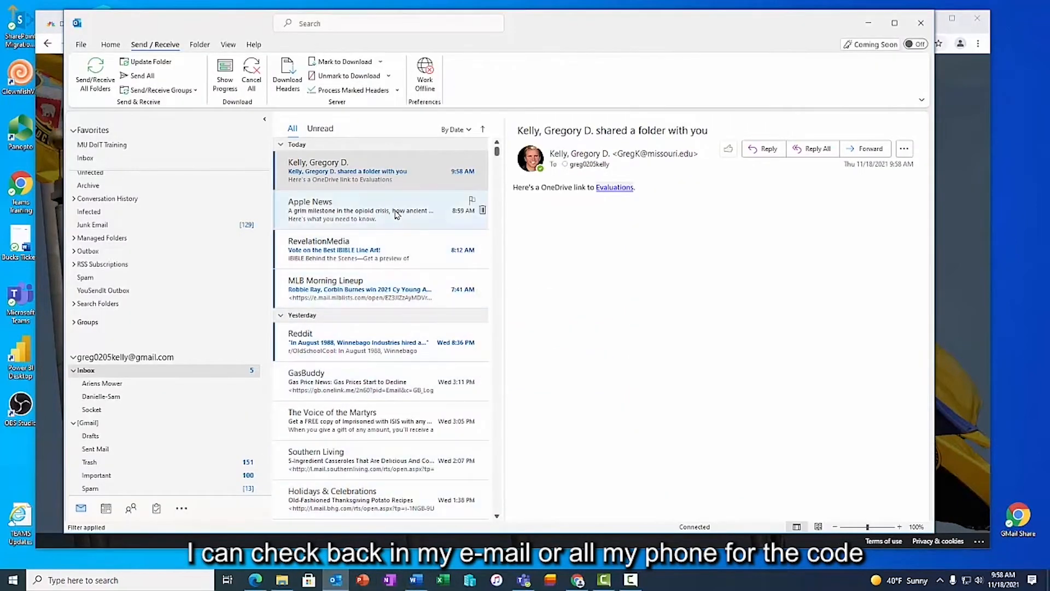
pyautogui.click(377, 171)
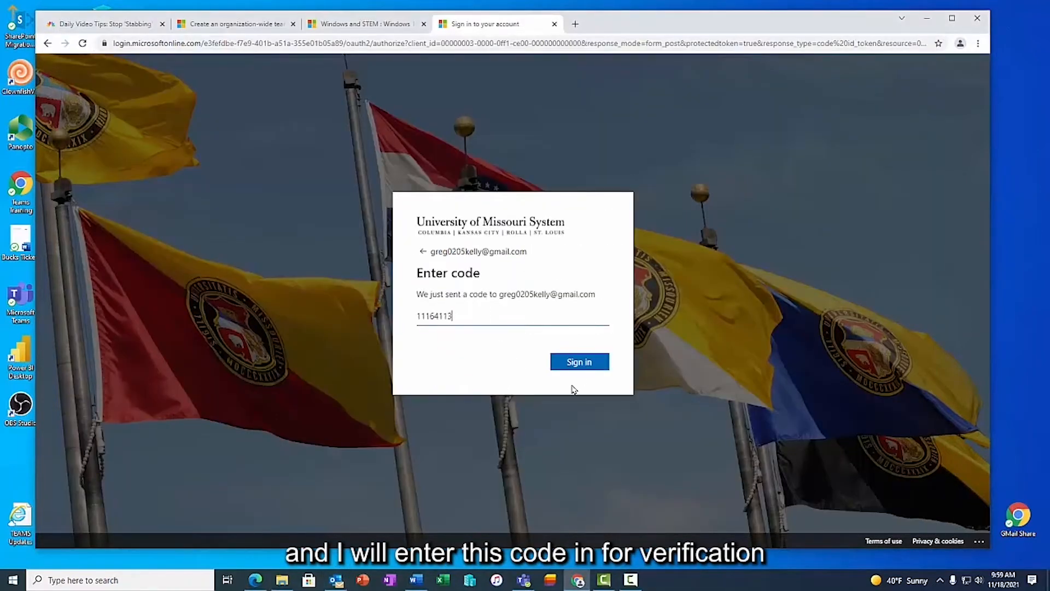
pyautogui.click(579, 362)
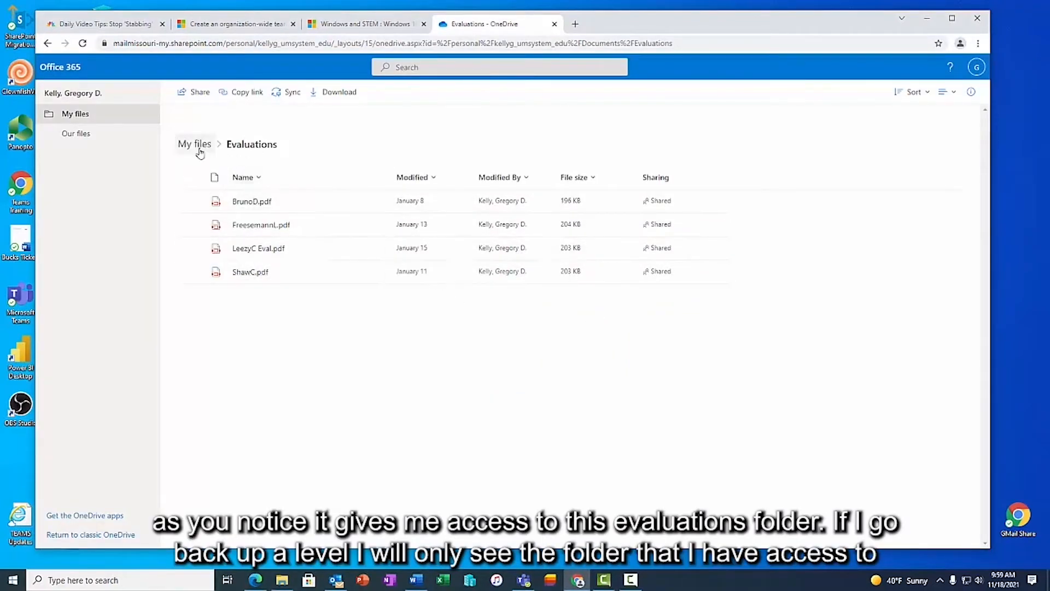
# Step: Go up from Evaluations to My files using the breadcrumb
pyautogui.click(194, 143)
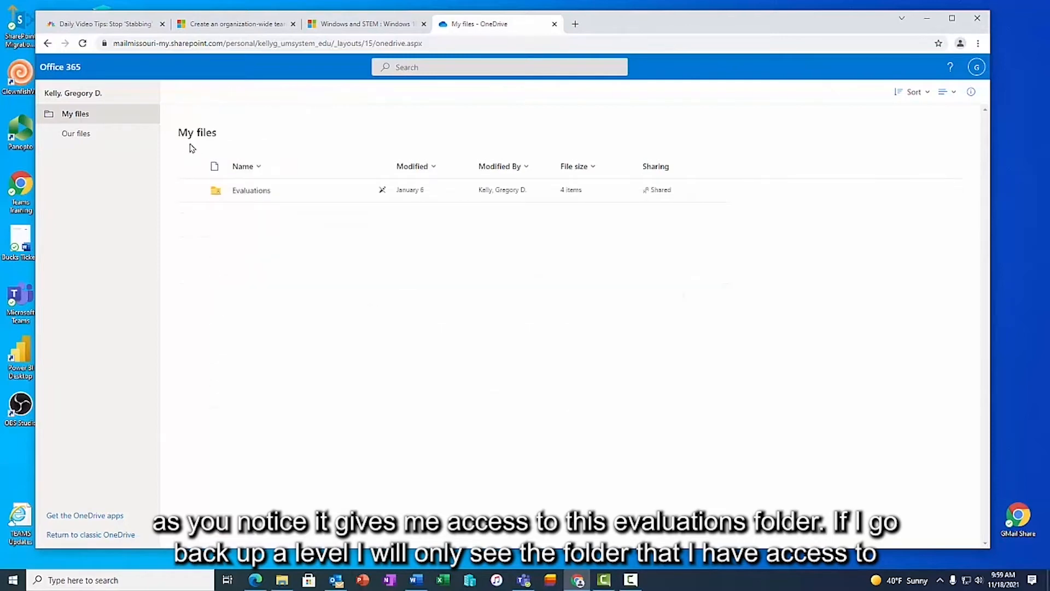
pyautogui.moveTo(254, 216)
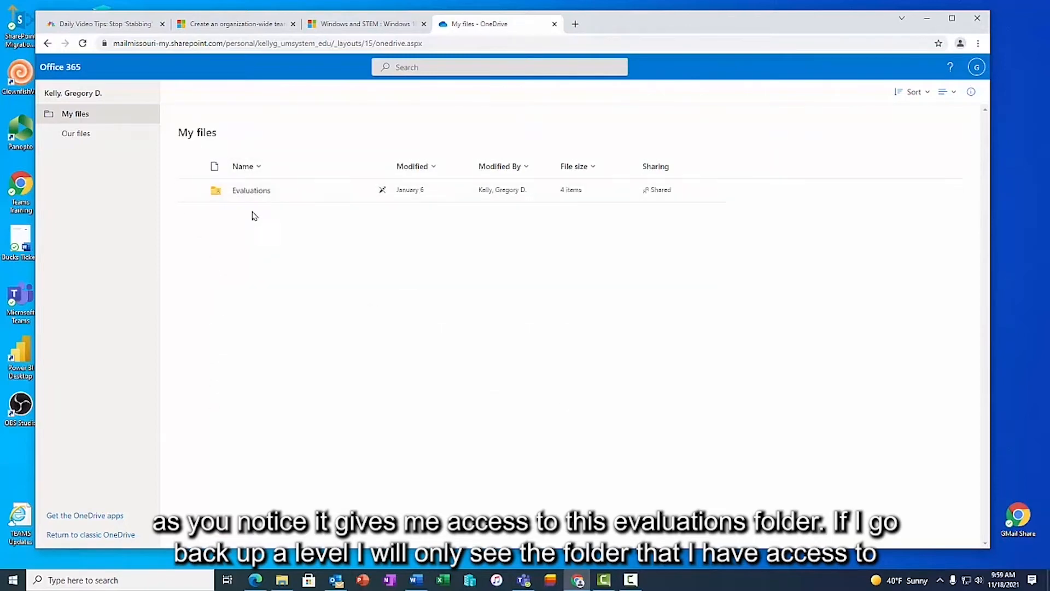
pyautogui.moveTo(249, 194)
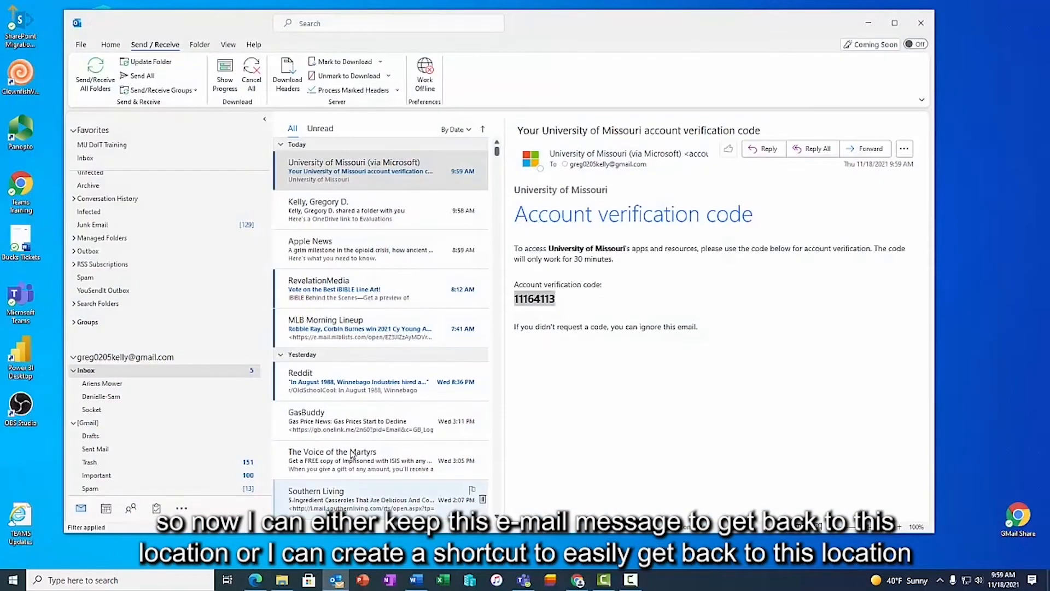
# Step: Reopen the Evaluations folder-sharing invitation email in Outlook
pyautogui.click(377, 209)
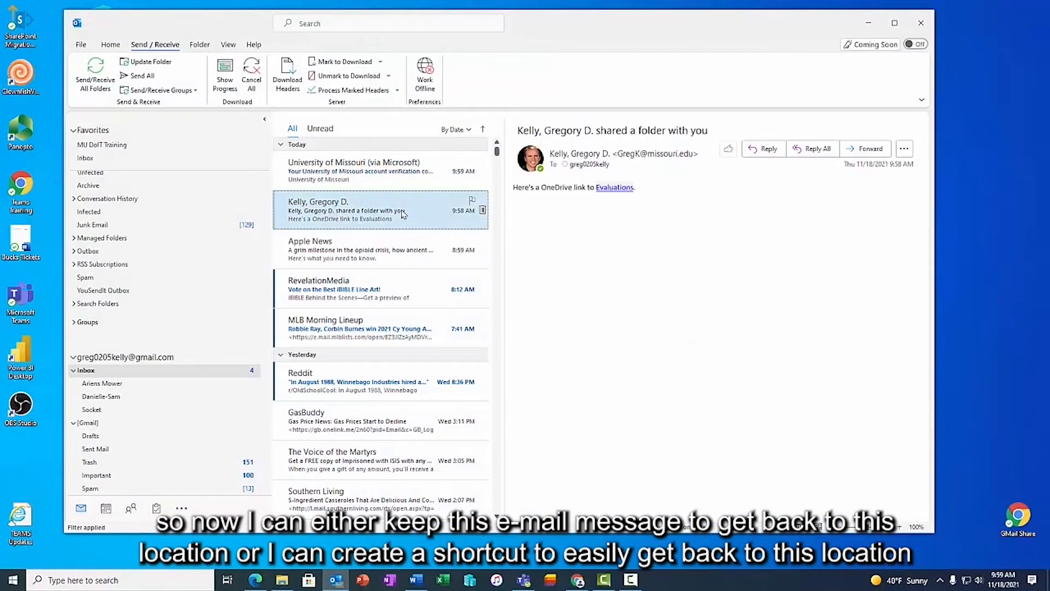
pyautogui.moveTo(614, 191)
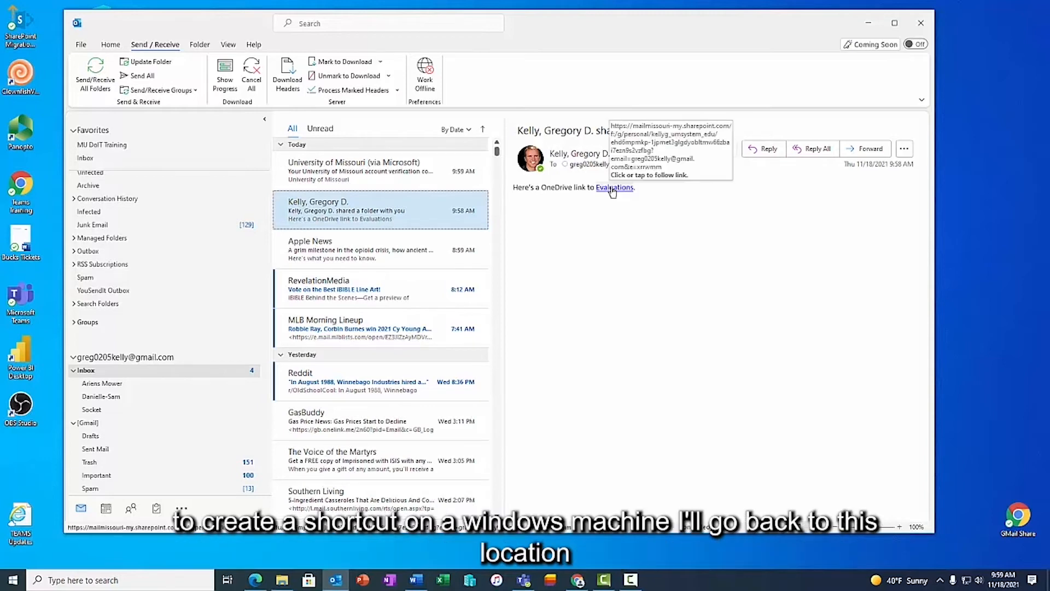
pyautogui.moveTo(758, 116)
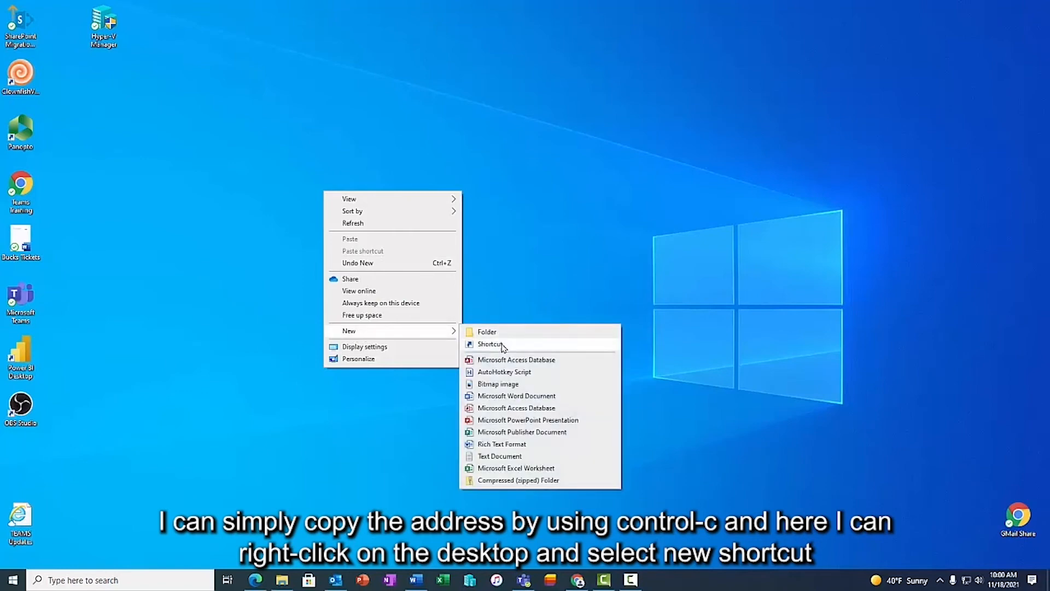
# Step: Create a desktop shortcut to the pasted Evaluations address, named 'Shared Evaluations'
pyautogui.click(489, 344)
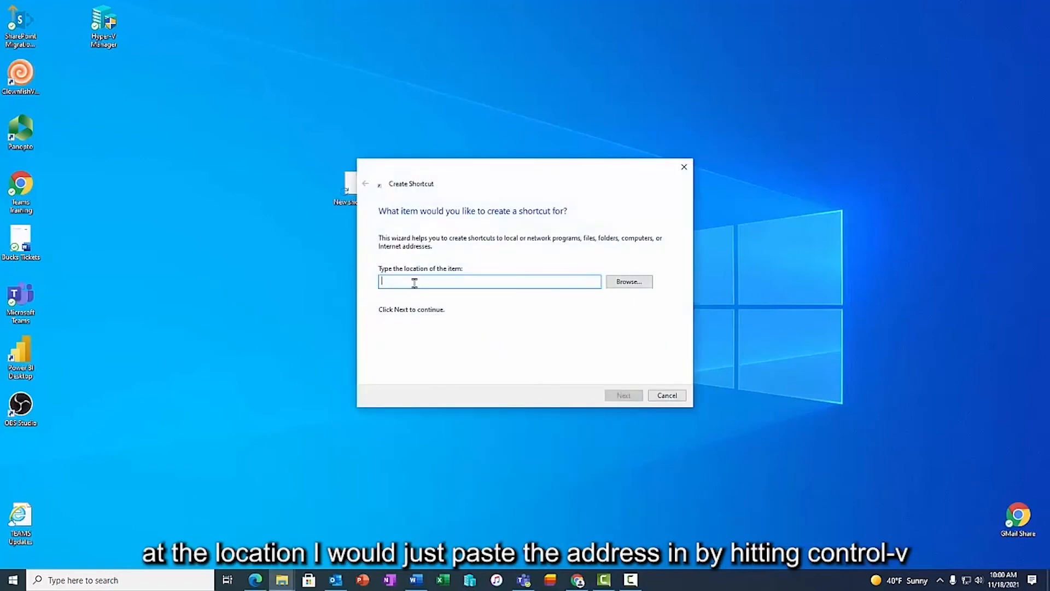
pyautogui.press('ctrl+v')
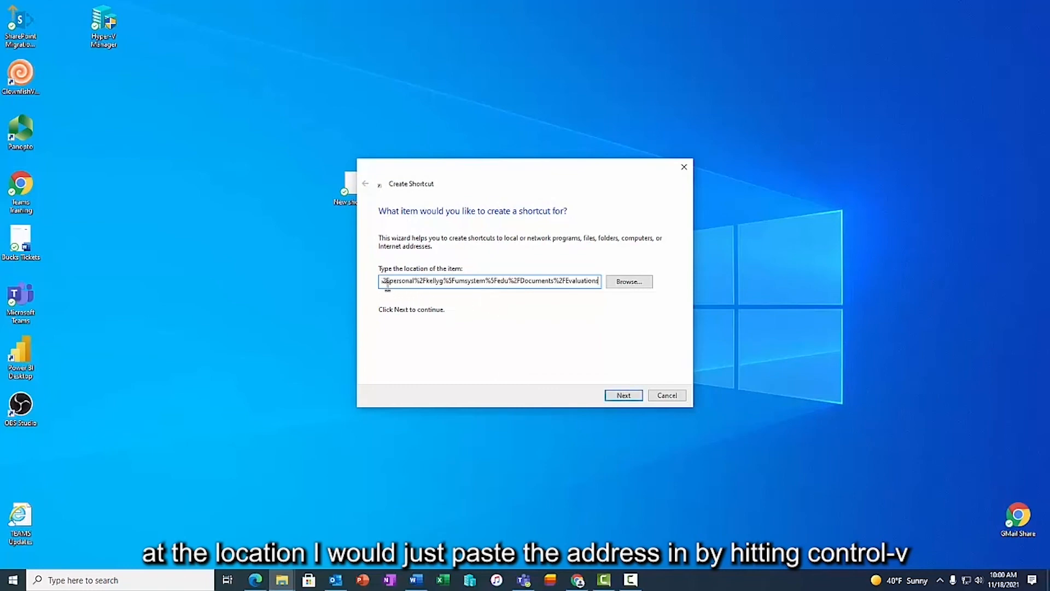
pyautogui.click(623, 395)
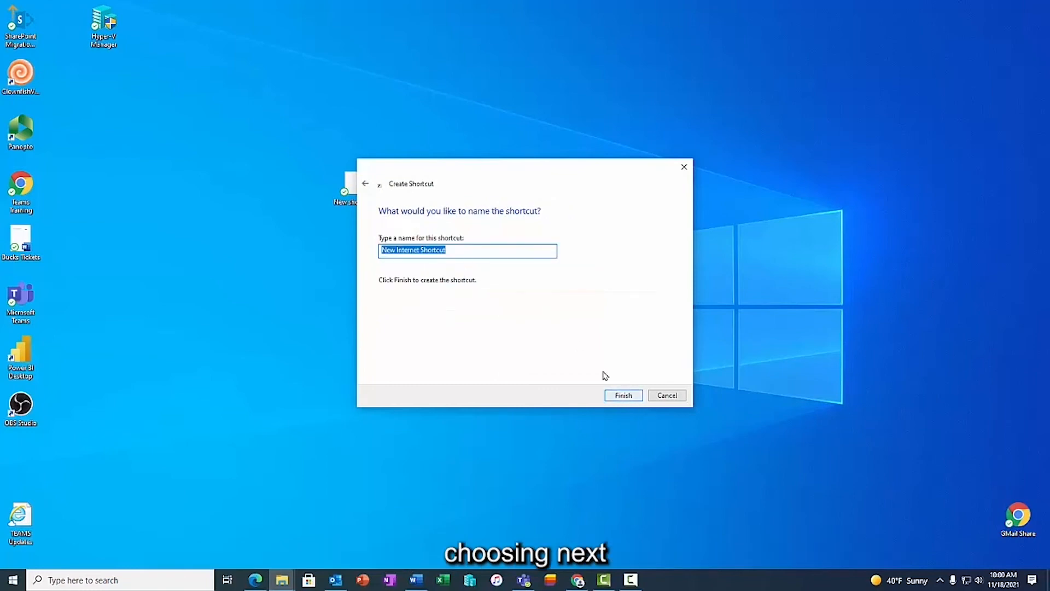
pyautogui.moveTo(593, 353)
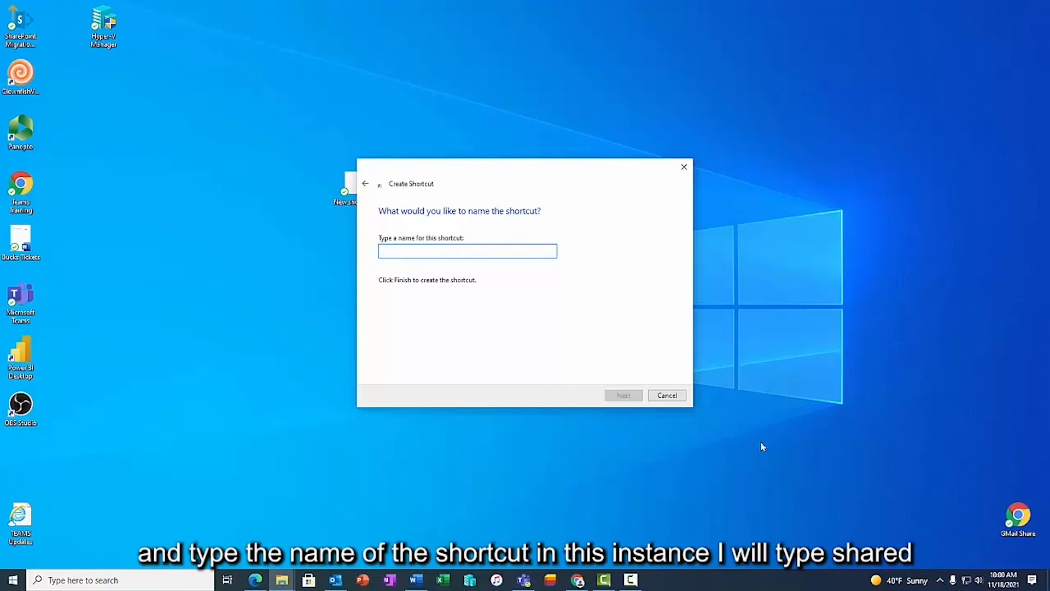
pyautogui.click(466, 251)
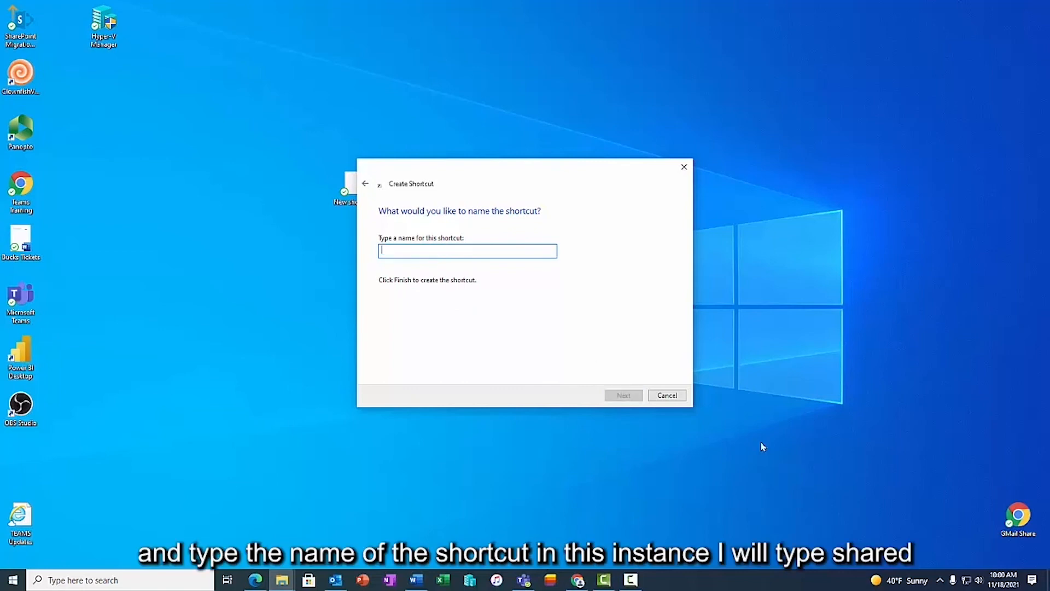
pyautogui.write('Shared Evaluations')
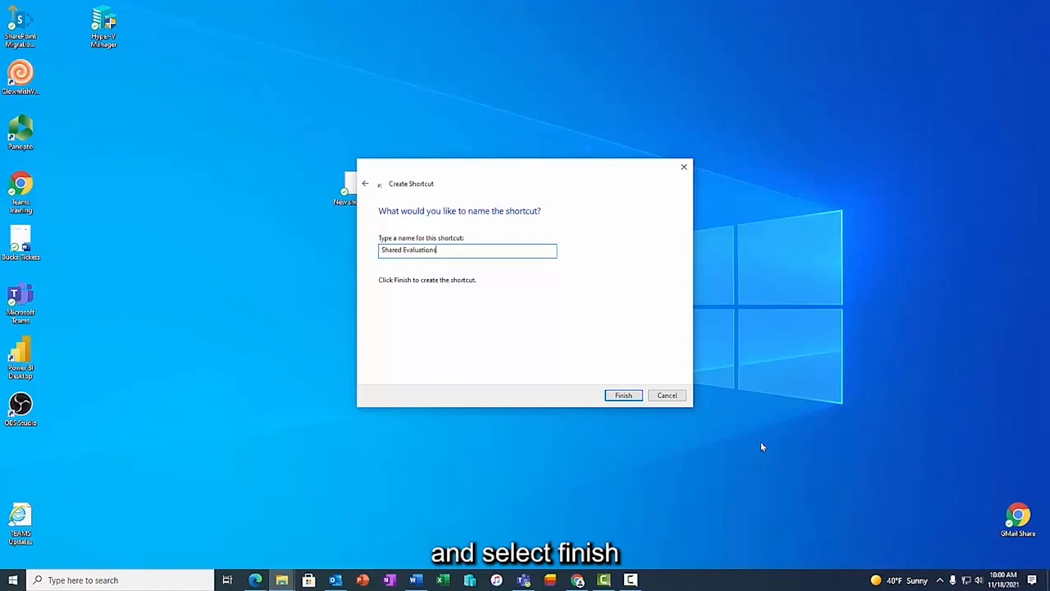
pyautogui.click(623, 395)
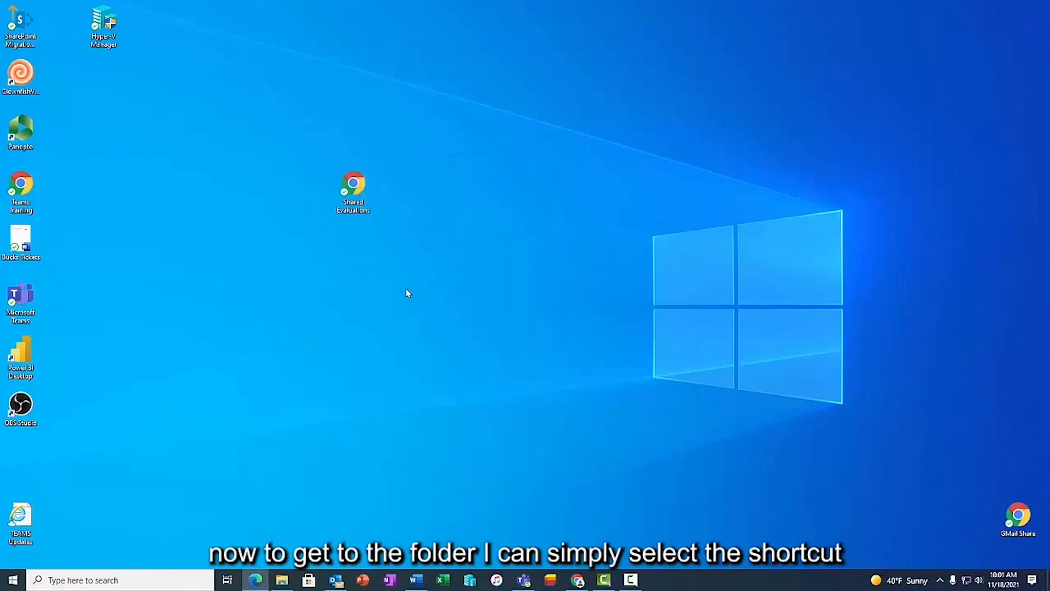